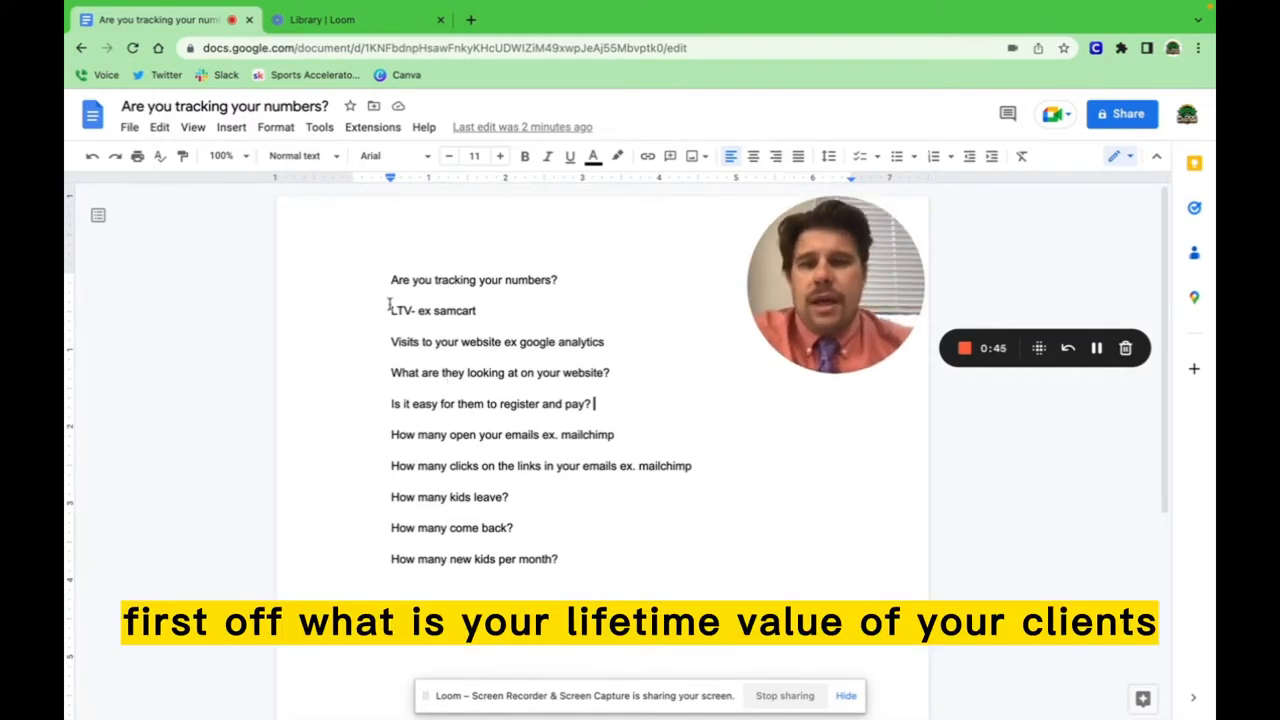
text(ife Time Value)
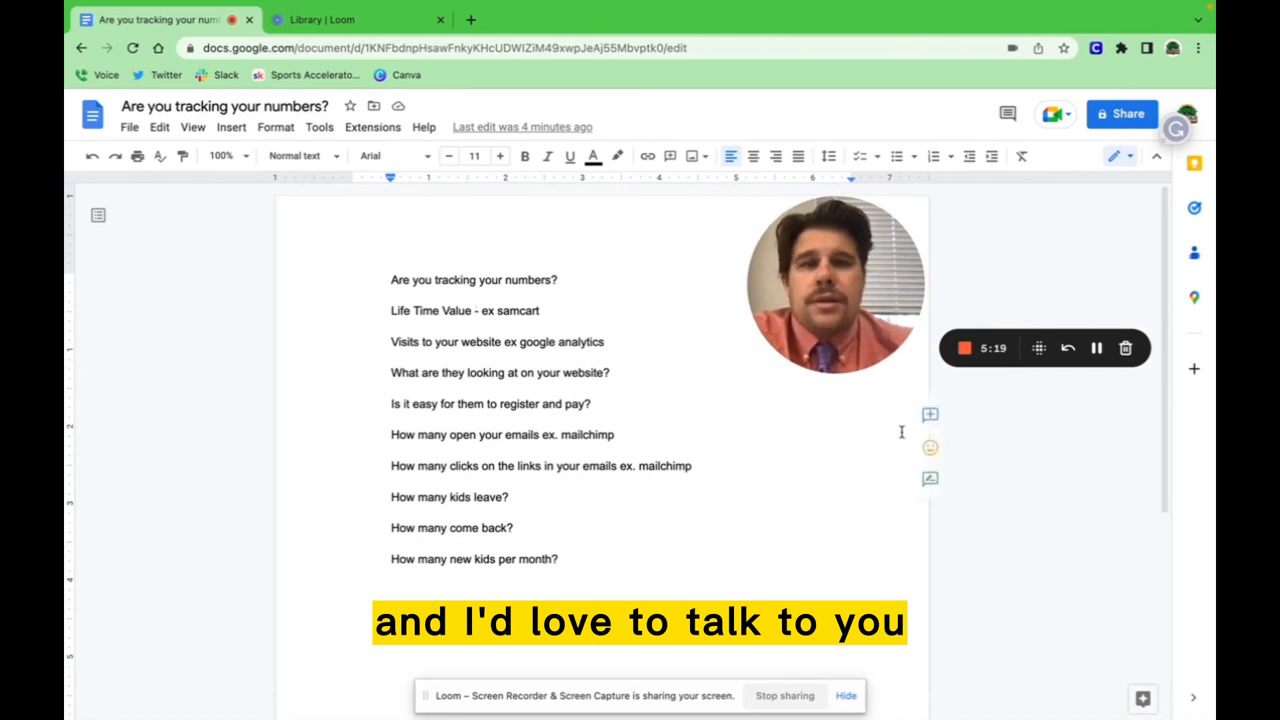
mouse_move(928, 416)
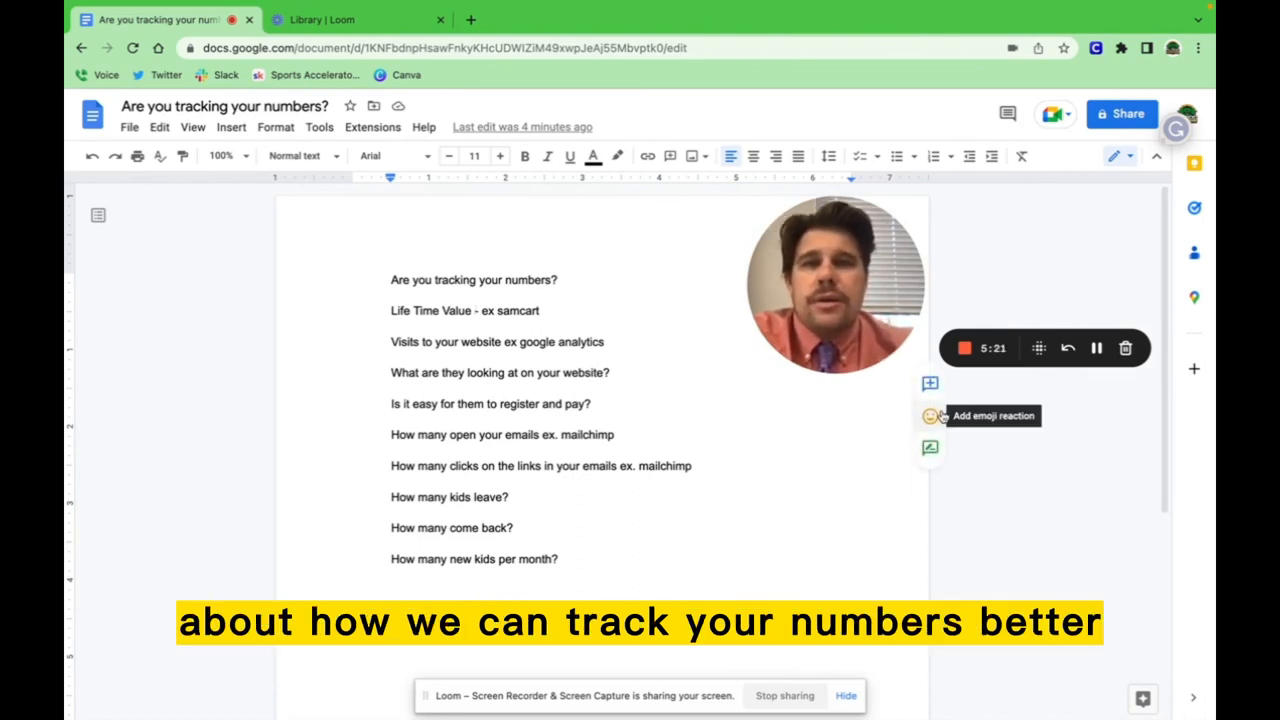